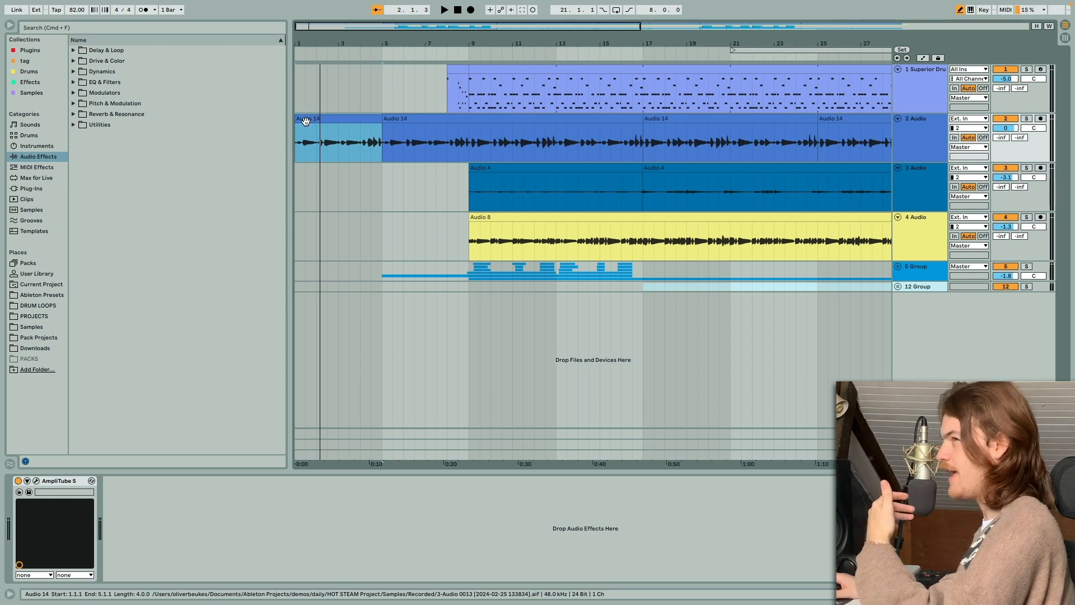
- Close the AmpliTube amp window and show another audio track's Tuner device chain
{"action": "left_click", "coordinate": [336, 143]}
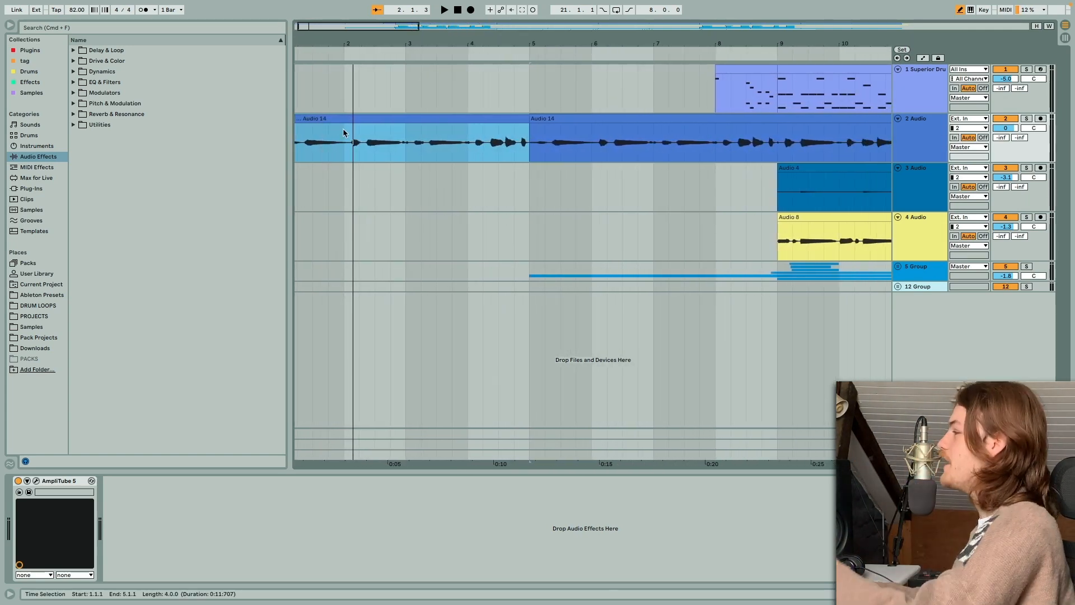
{"action": "left_click", "coordinate": [342, 120]}
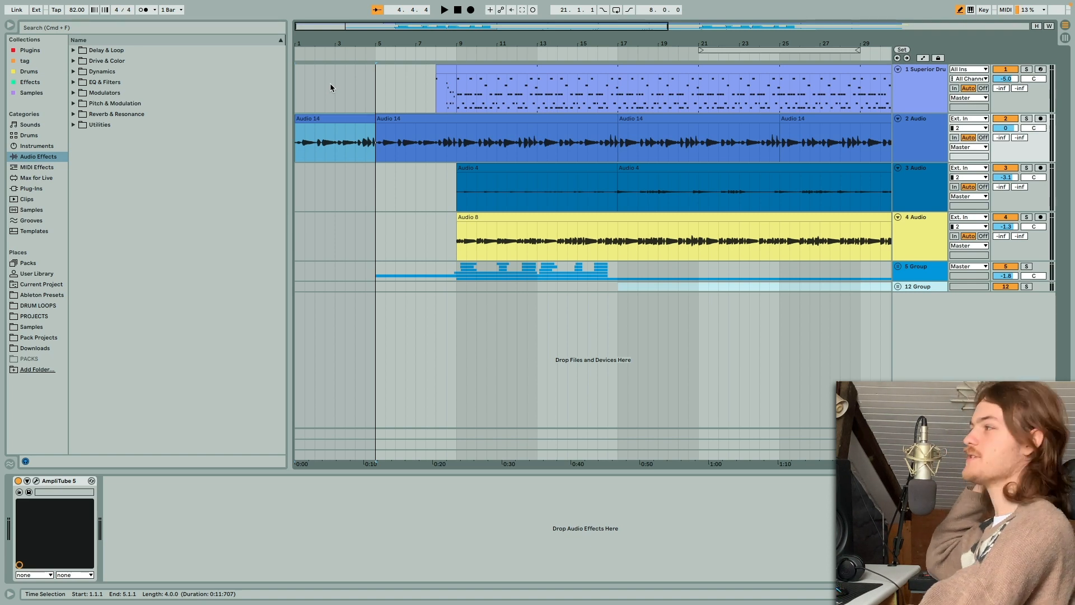
{"action": "mouse_move", "coordinate": [174, 378]}
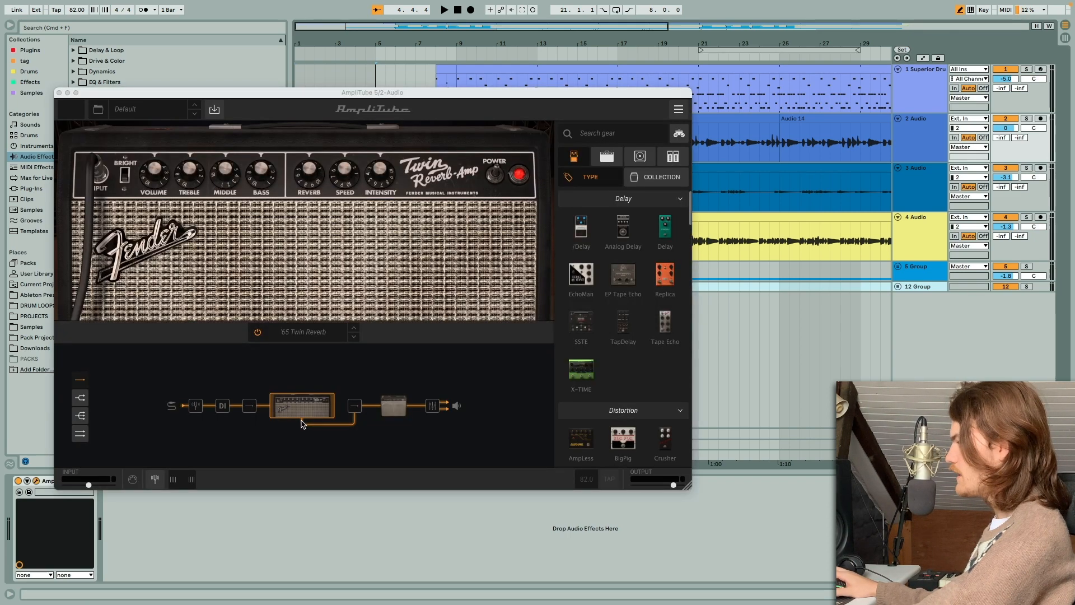
{"action": "mouse_move", "coordinate": [157, 215]}
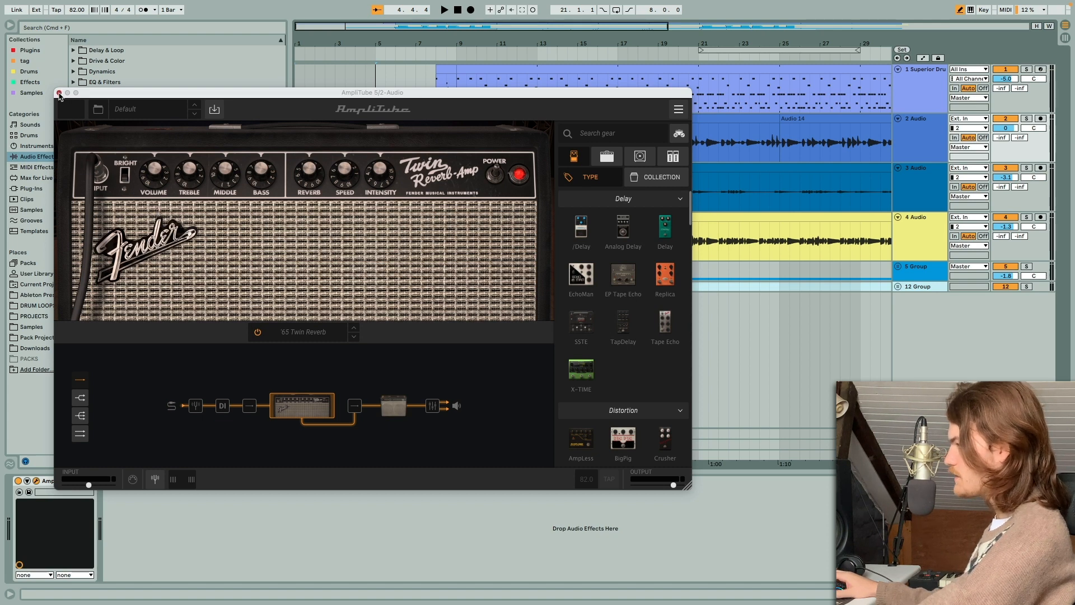
{"action": "left_click", "coordinate": [59, 93]}
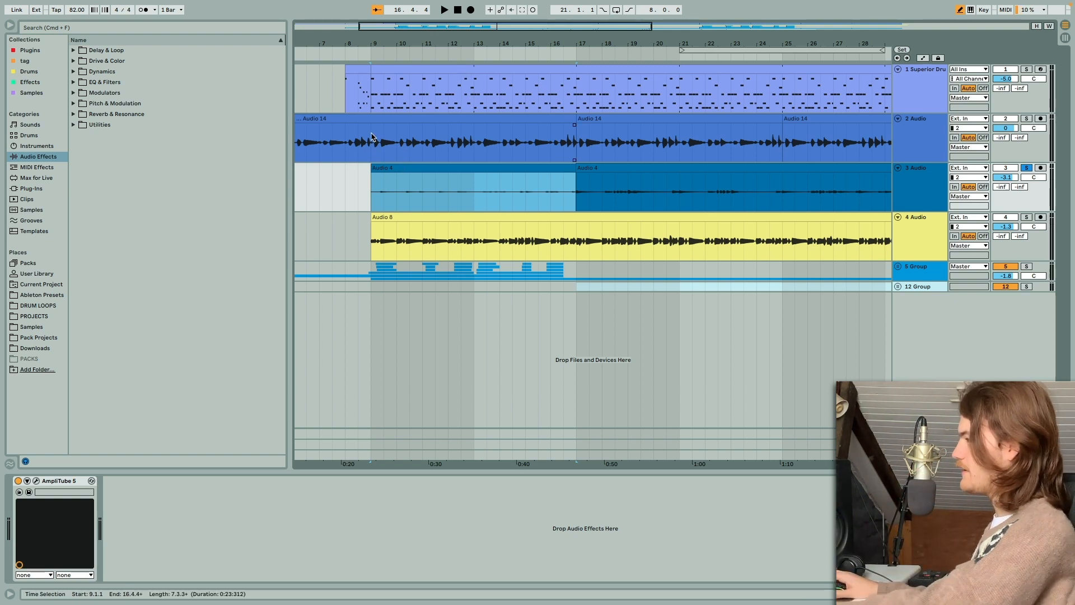
{"action": "left_click", "coordinate": [576, 188]}
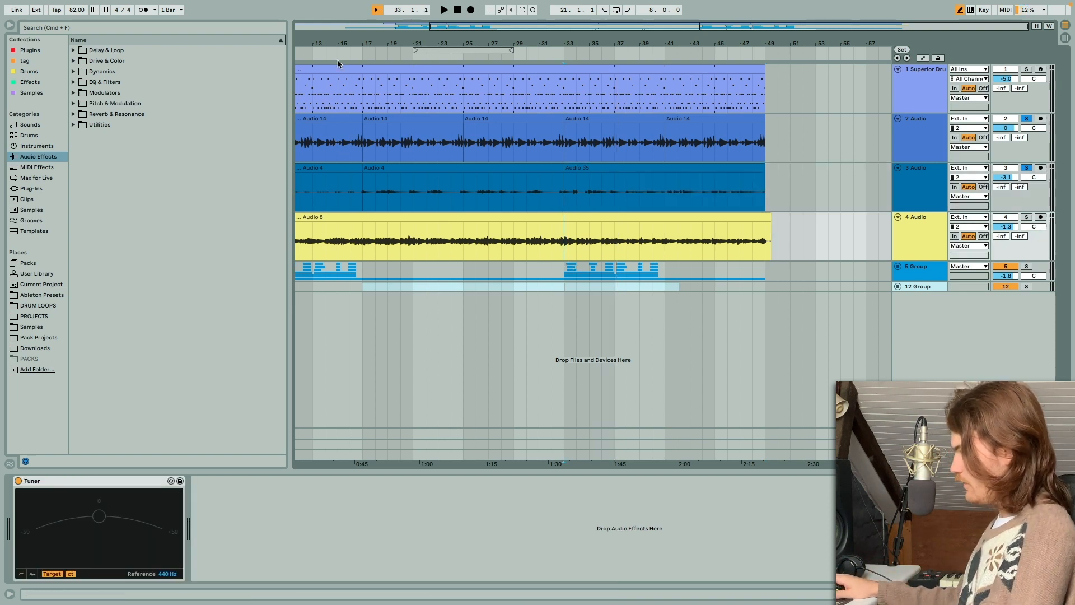
- Select the bass clip and show the Superior Drummer track's drum and Britpressor chain
{"action": "left_click", "coordinate": [449, 218]}
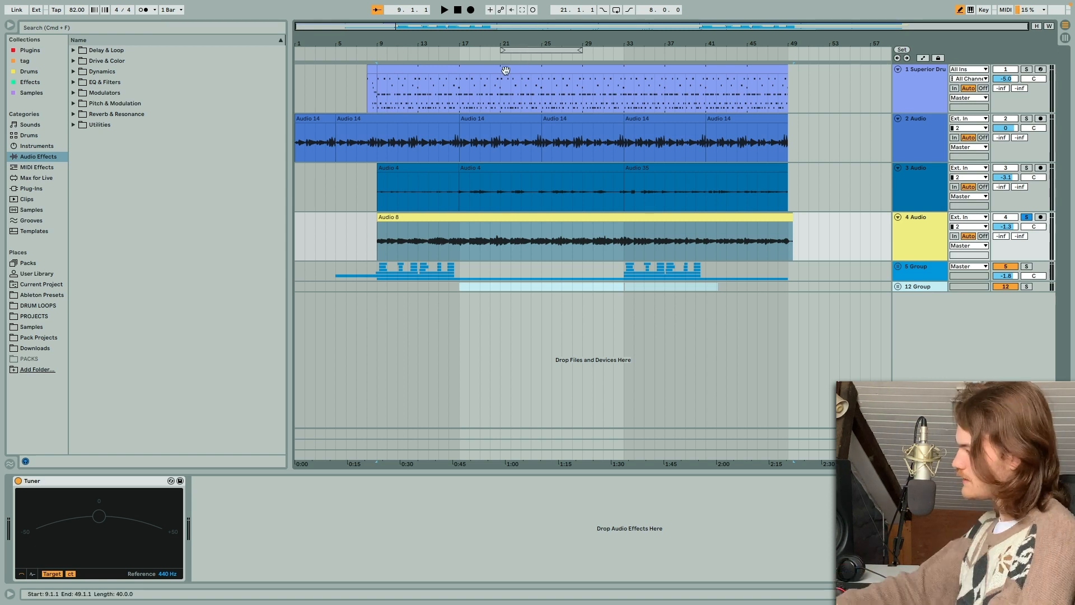
{"action": "left_click", "coordinate": [444, 10]}
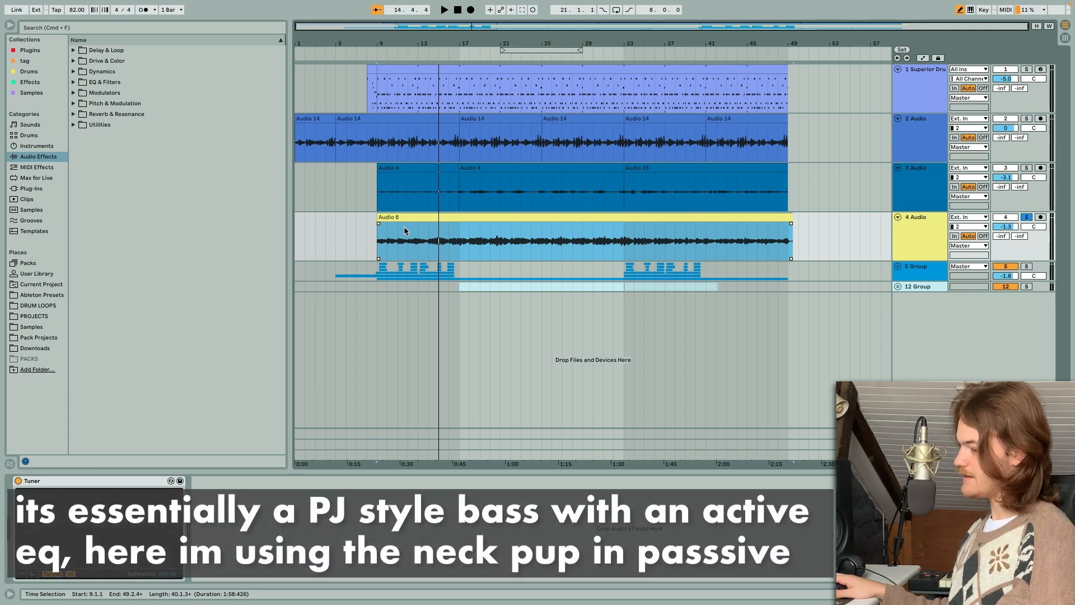
{"action": "mouse_move", "coordinate": [400, 238]}
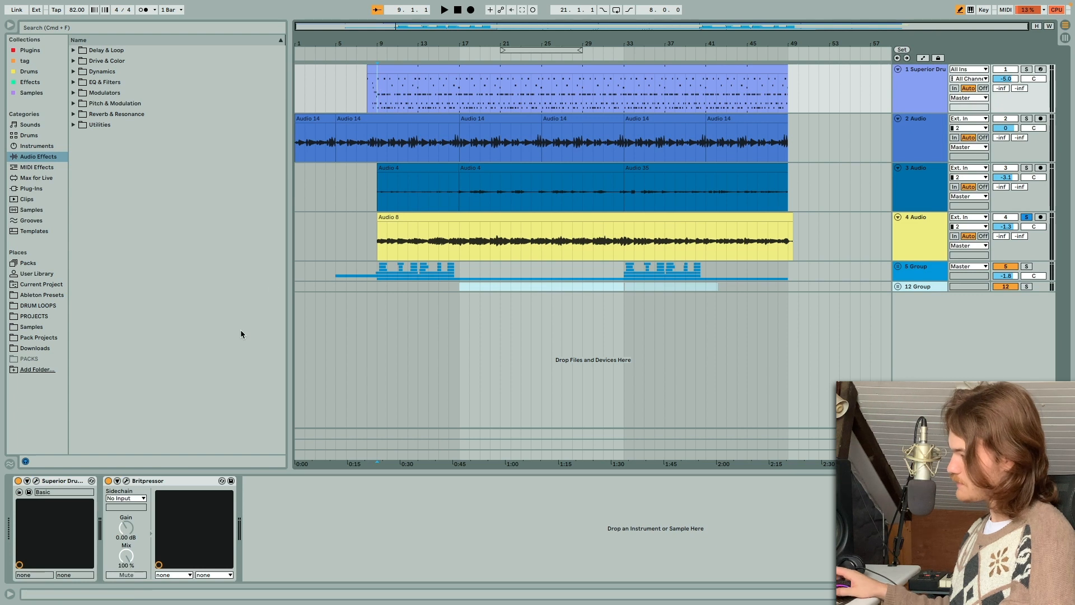
{"action": "left_click", "coordinate": [35, 481]}
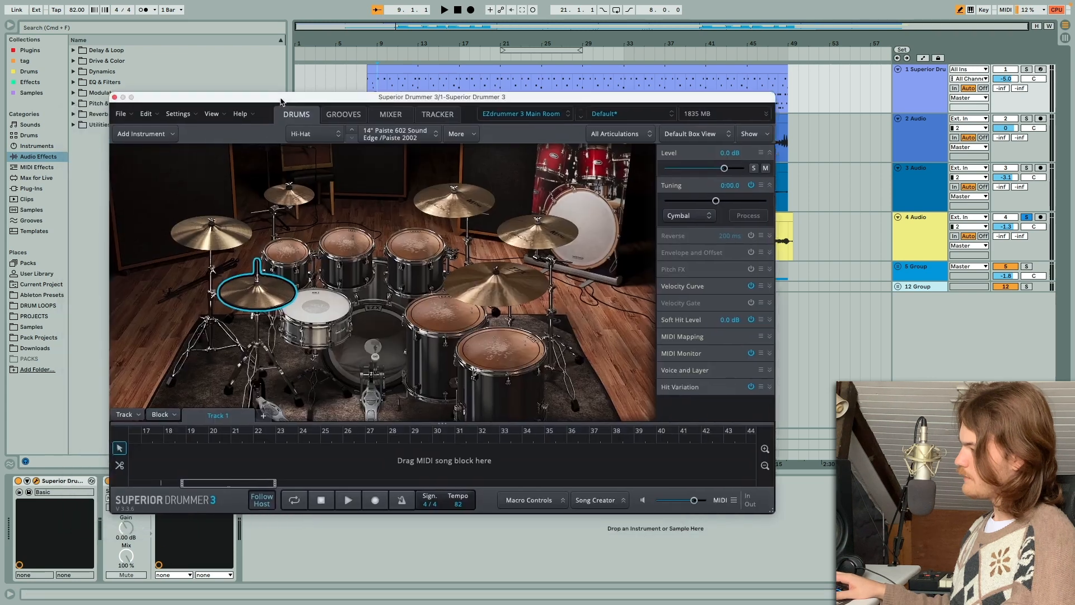
{"action": "left_click", "coordinate": [576, 97]}
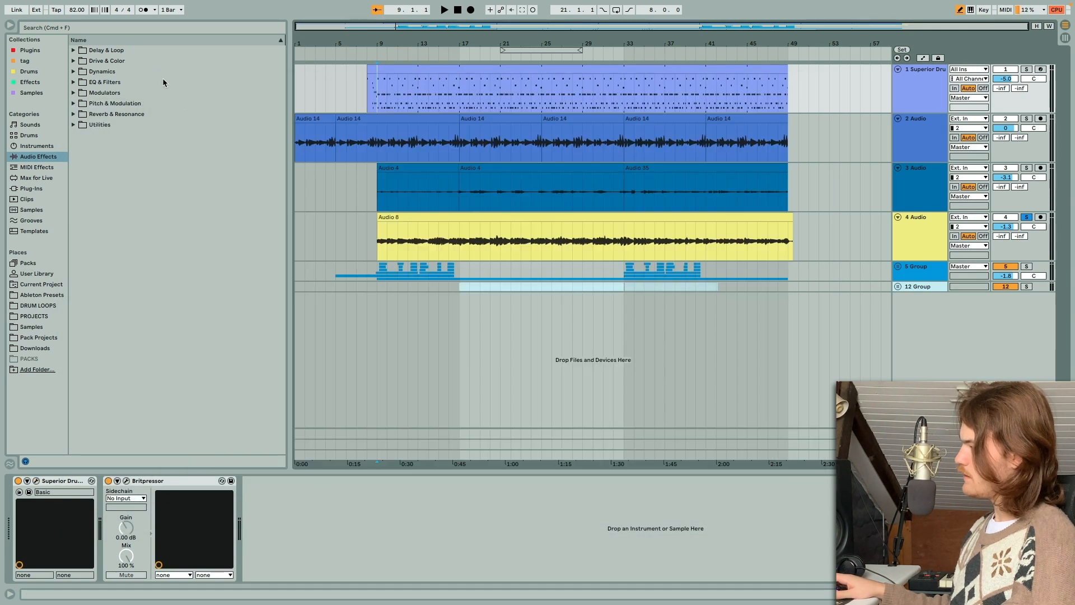
{"action": "left_click", "coordinate": [369, 96]}
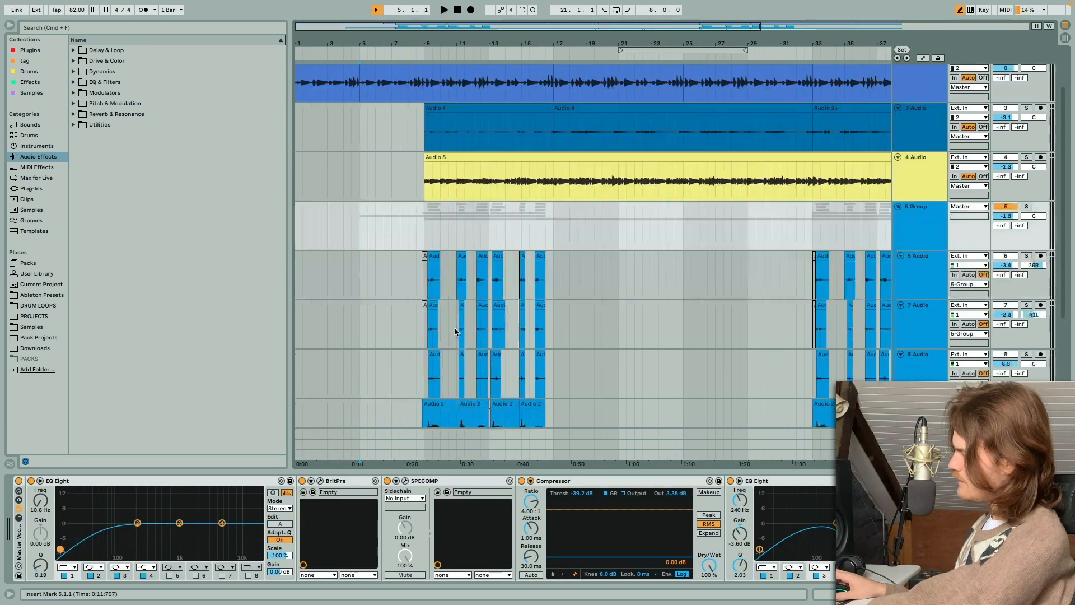
- Scroll the arrangement down to bring tracks 6 through 11 into view
{"action": "scroll", "scroll_direction": "down", "scroll_amount": 3}
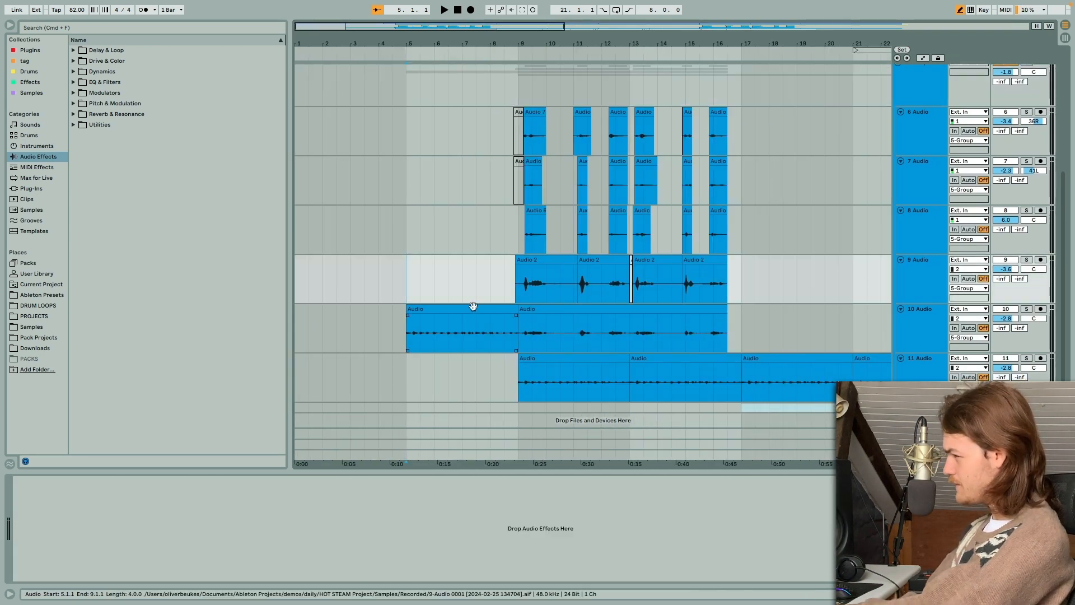
- Show the 5 Group vocal chain: EQ Eight, BritPre, SPECOMP, Compressor and a second EQ Eight
{"action": "left_click", "coordinate": [462, 329]}
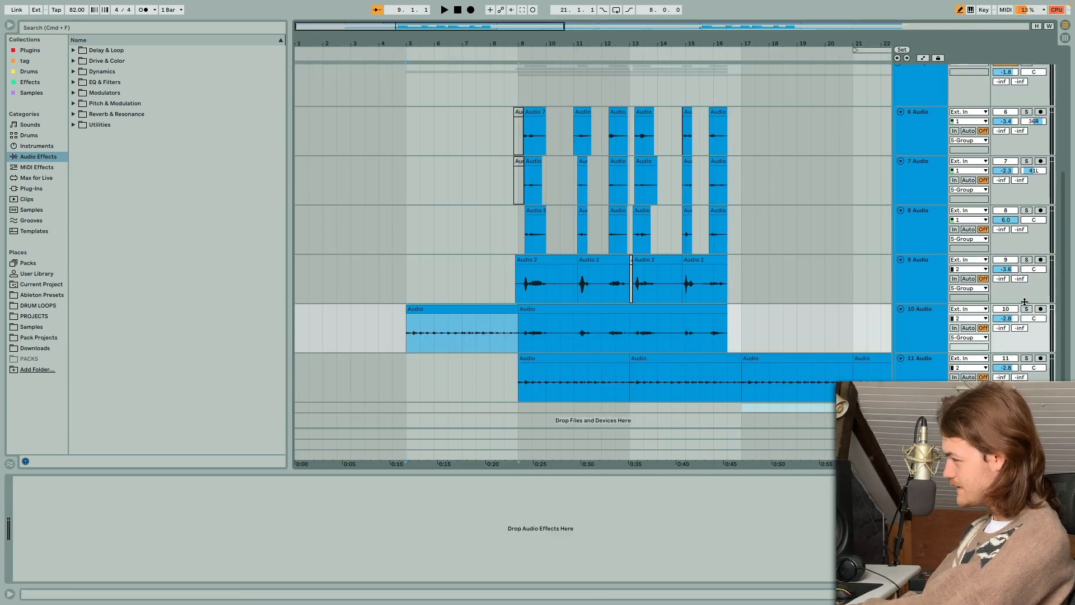
{"action": "left_click", "coordinate": [1027, 309]}
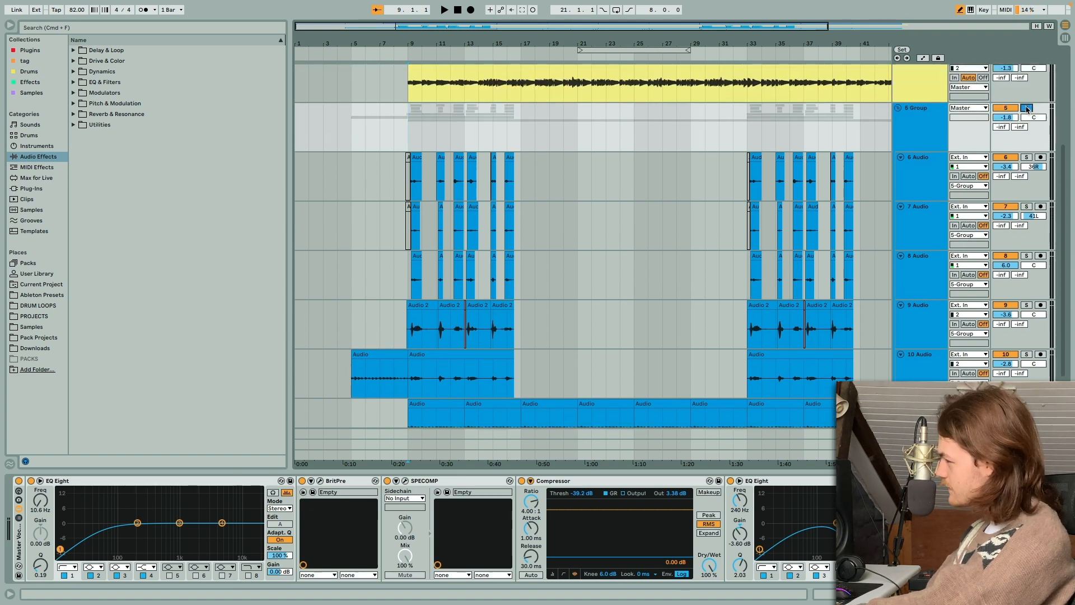
{"action": "left_click", "coordinate": [447, 10]}
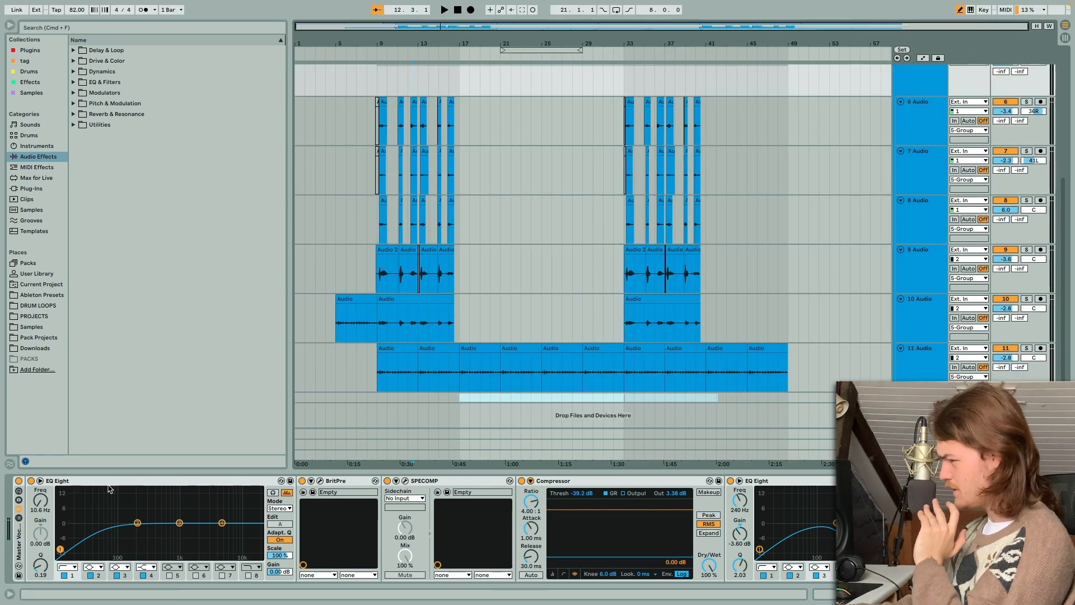
{"action": "left_click", "coordinate": [58, 481]}
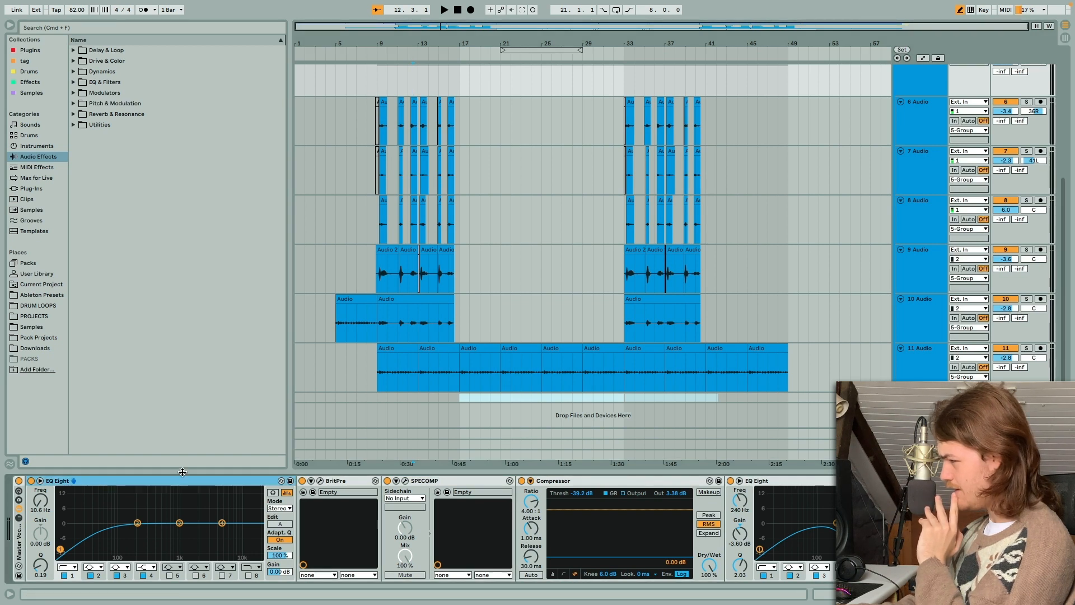
{"action": "left_click", "coordinate": [336, 481]}
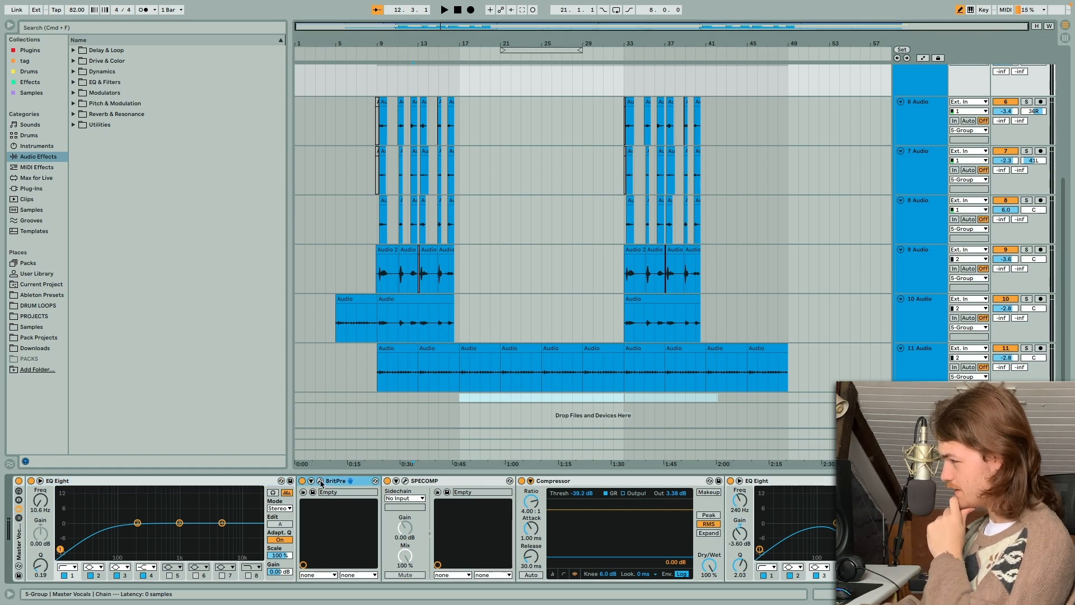
{"action": "left_click", "coordinate": [312, 481]}
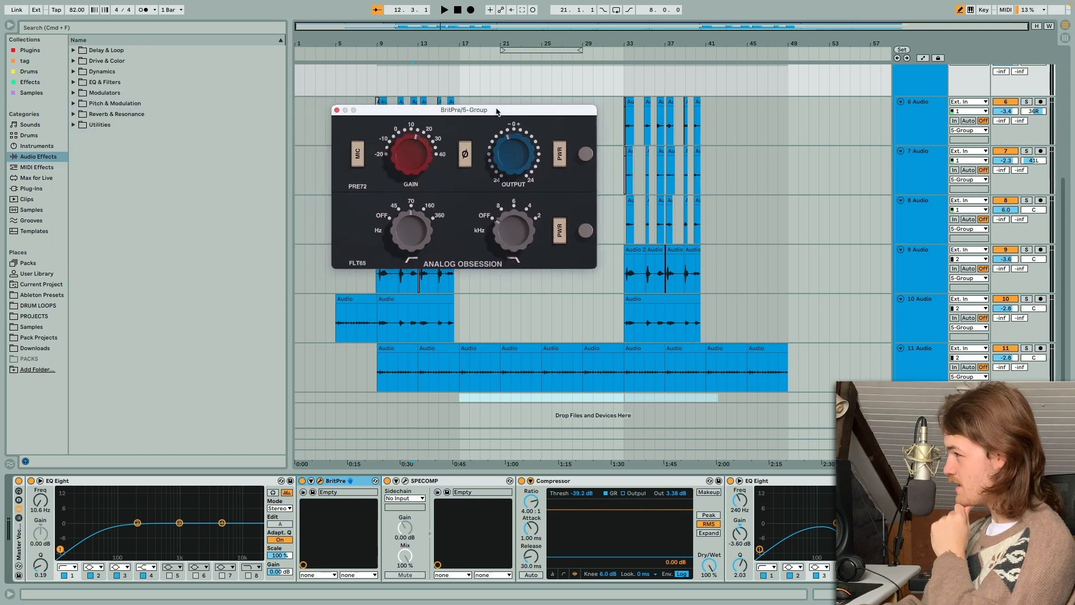
{"action": "left_click_drag", "start_coordinate": [494, 110], "coordinate": [472, 113]}
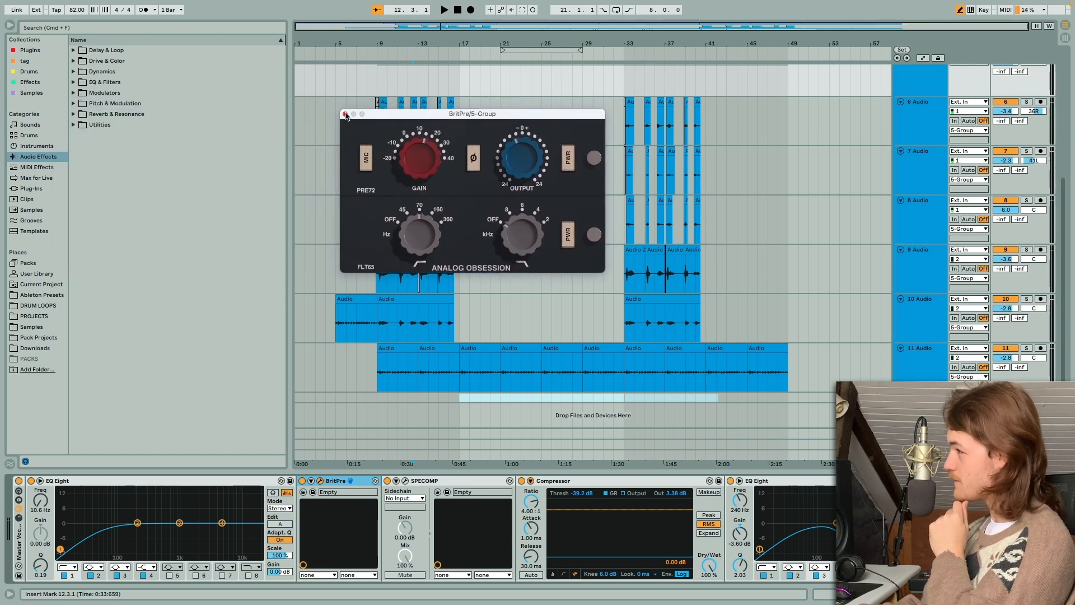
{"action": "left_click", "coordinate": [403, 481]}
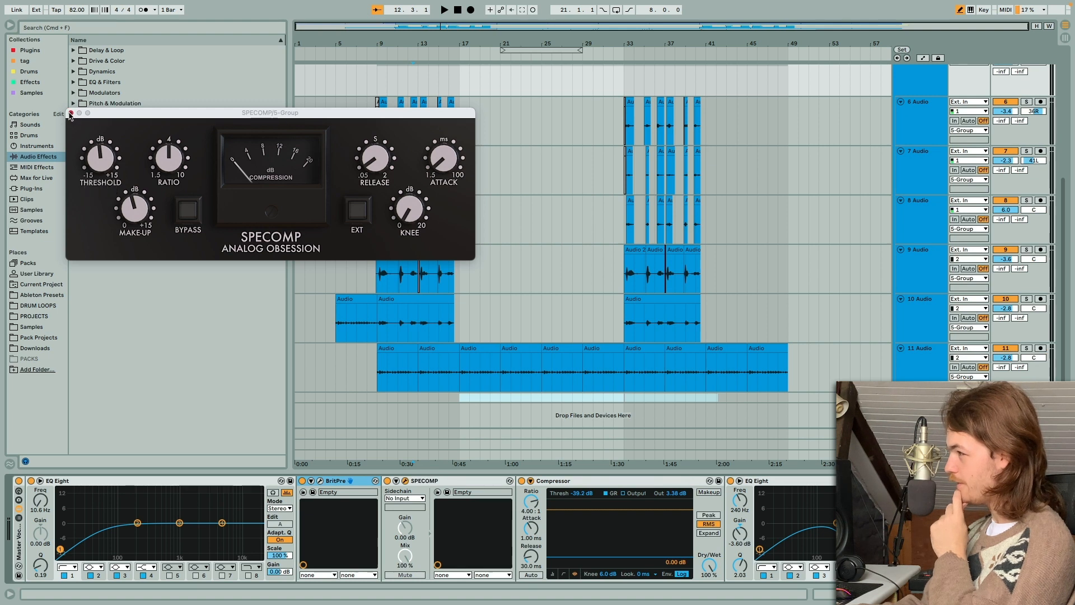
{"action": "left_click", "coordinate": [69, 113]}
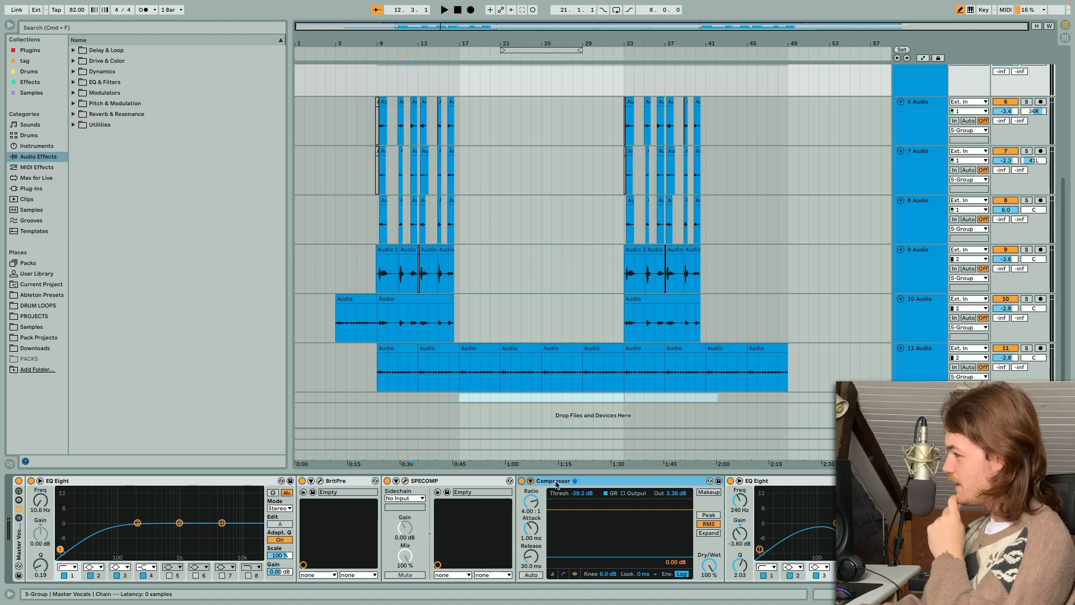